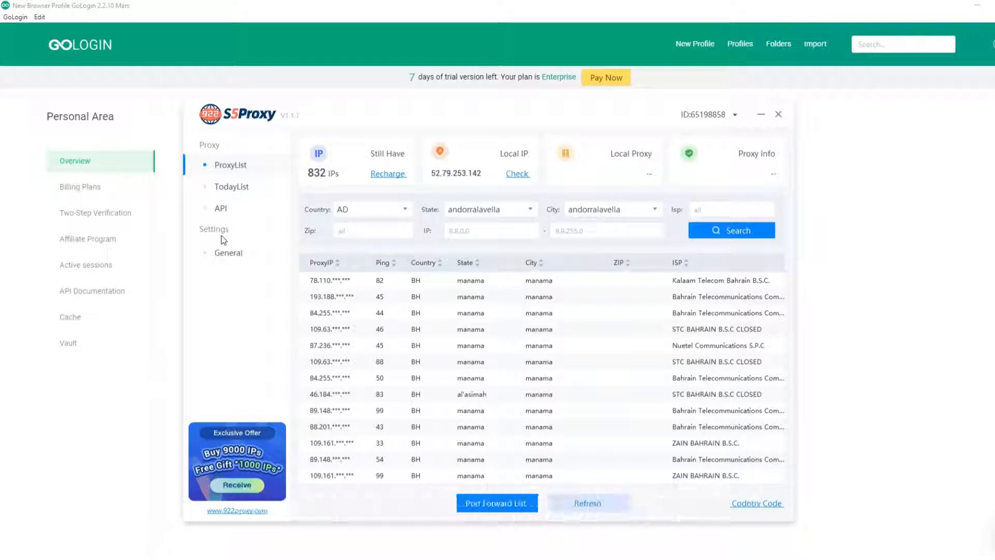
# Filter the S5Proxy list by country AE, state abudhabi and city abudhabi
pyautogui.click(373, 209)
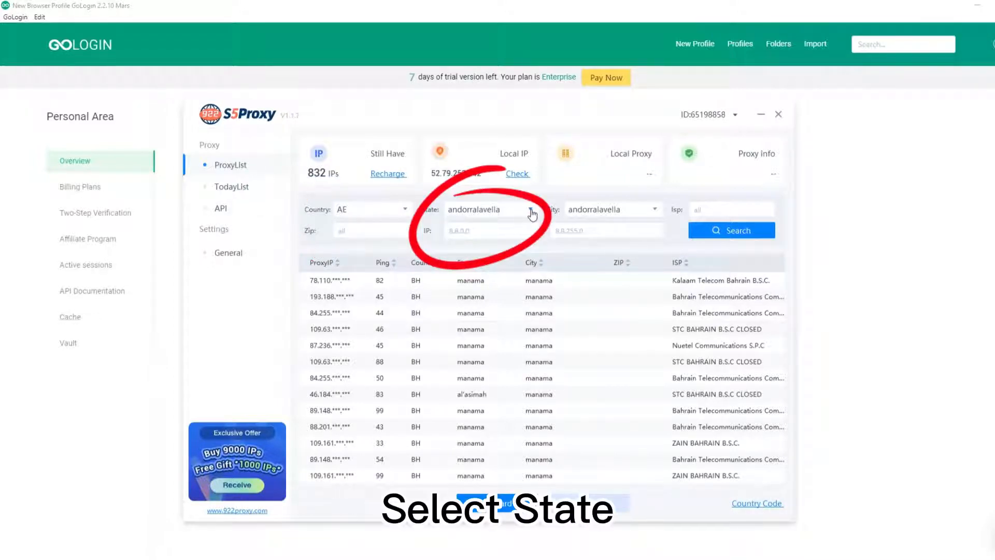
pyautogui.click(488, 209)
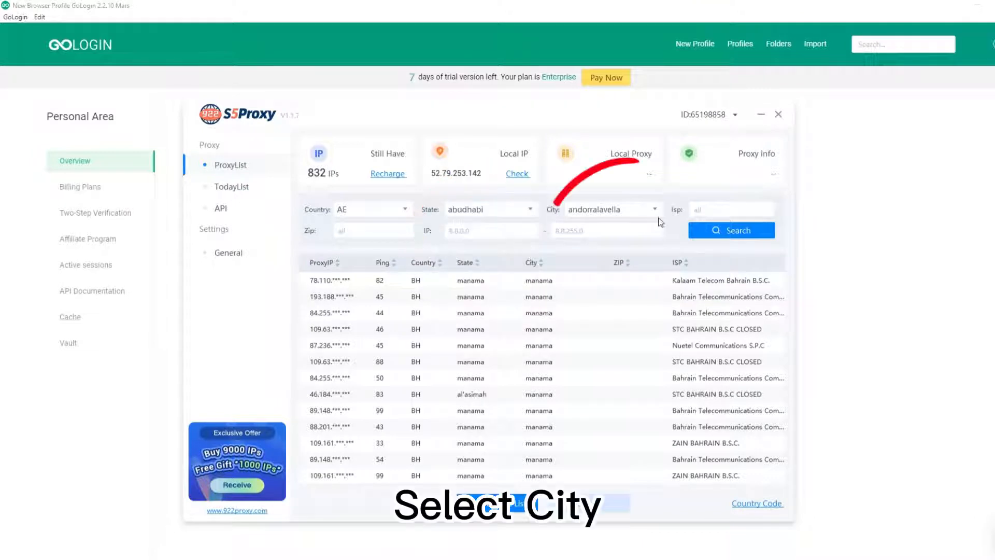
pyautogui.click(609, 209)
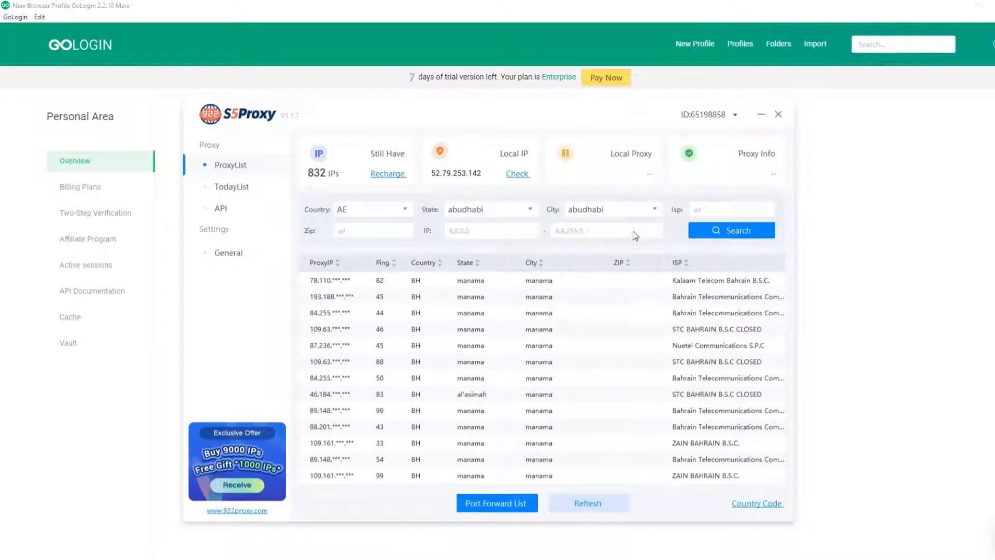
pyautogui.click(731, 229)
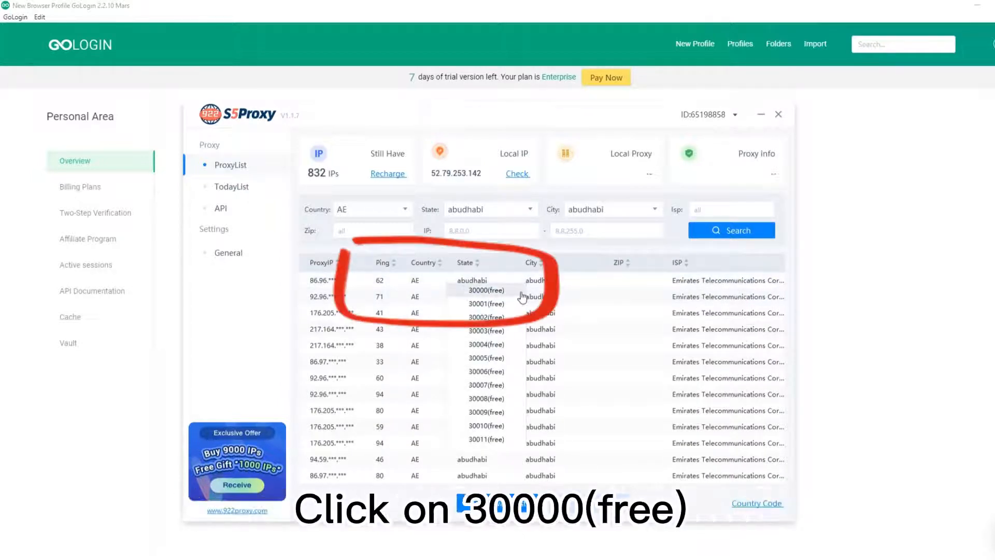
# Forward the first Abu Dhabi proxy to port 30000 and show the Port Forward List
pyautogui.click(485, 289)
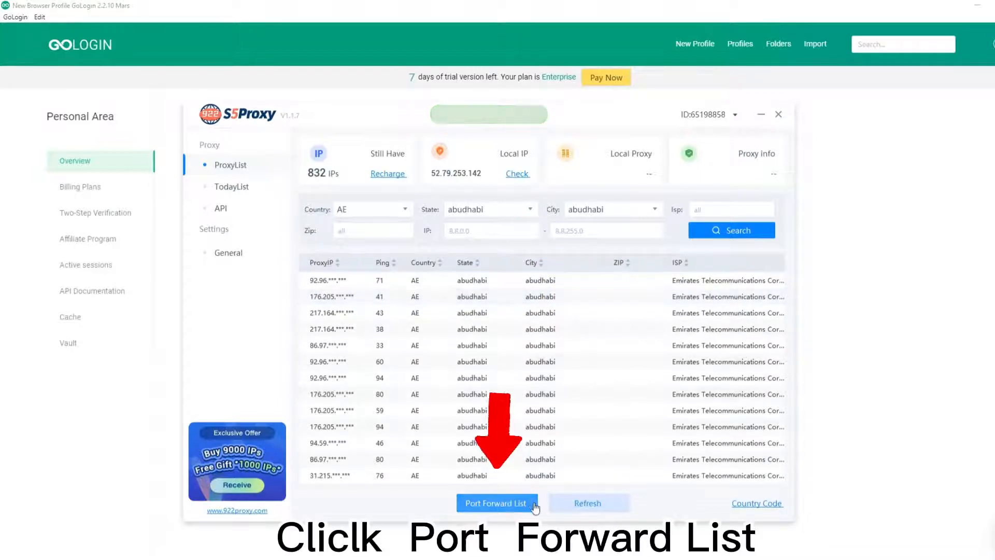
pyautogui.click(497, 503)
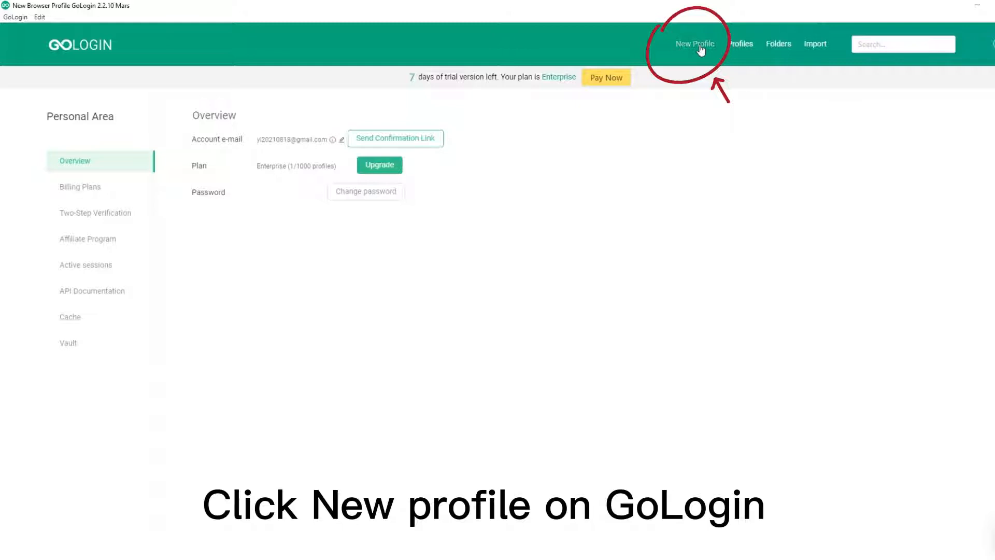
# Create a new GoLogin profile named '1' with Socks 5 Proxy connection type
pyautogui.click(694, 44)
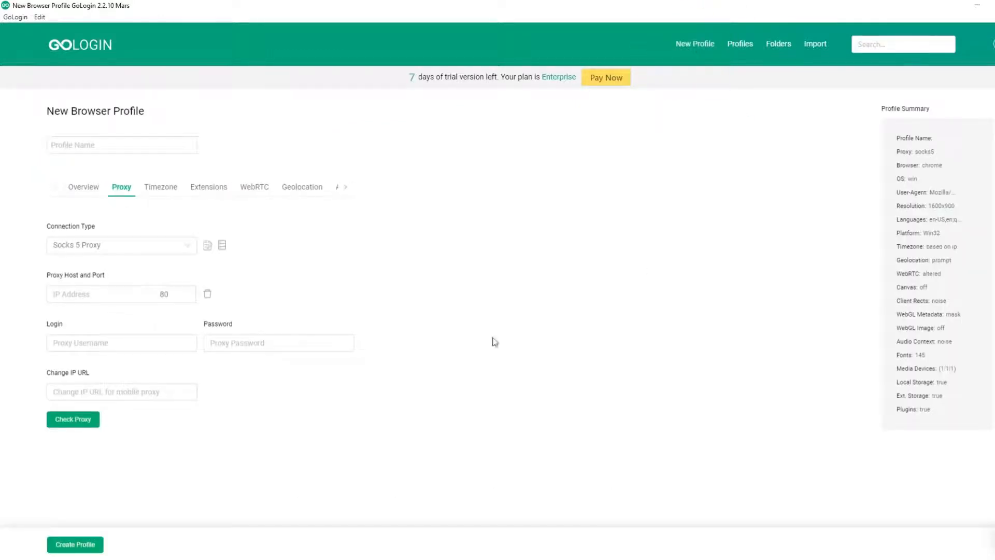
pyautogui.write('1')
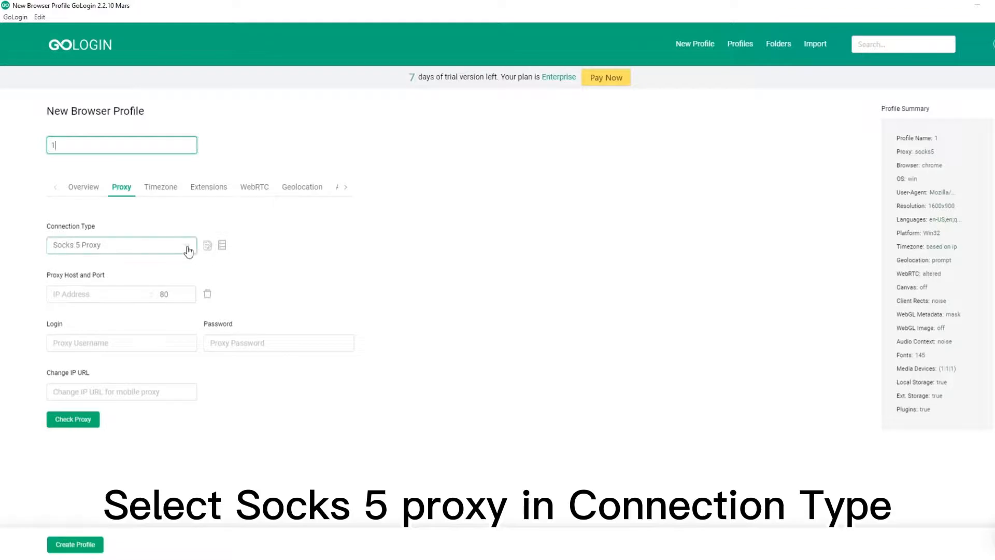
pyautogui.click(121, 245)
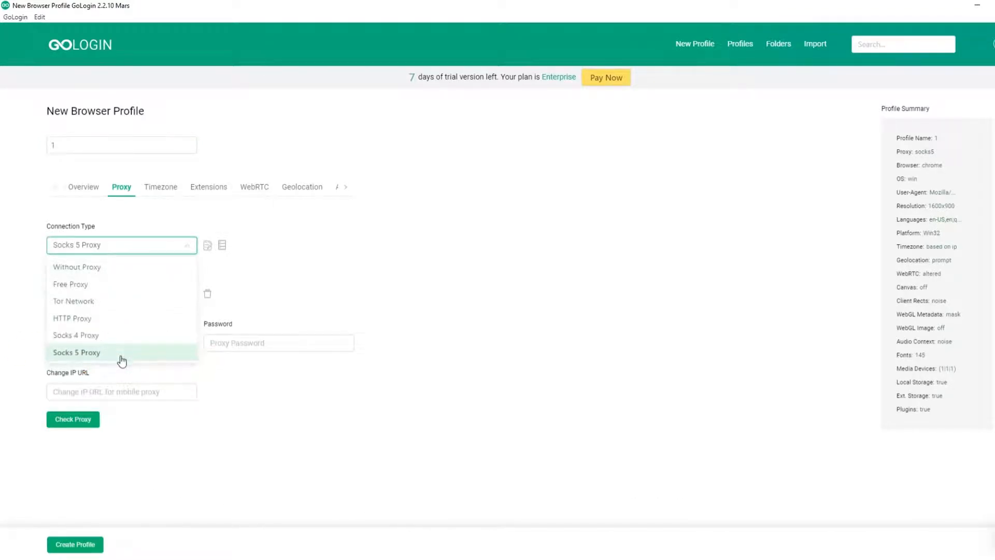
pyautogui.click(77, 353)
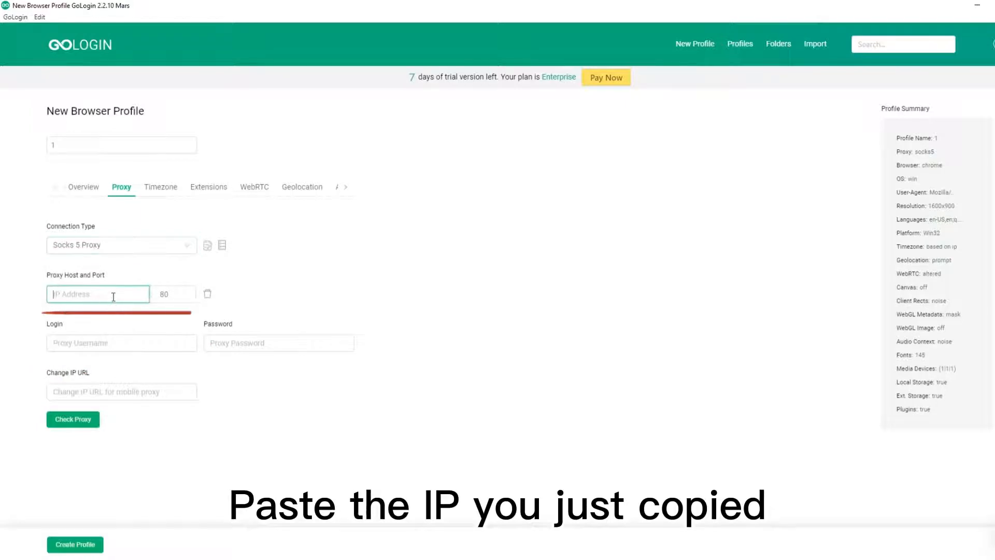
# Enter proxy host 10.0.254.20 with port 30000 and run the proxy check
pyautogui.write('10.0.254.20')
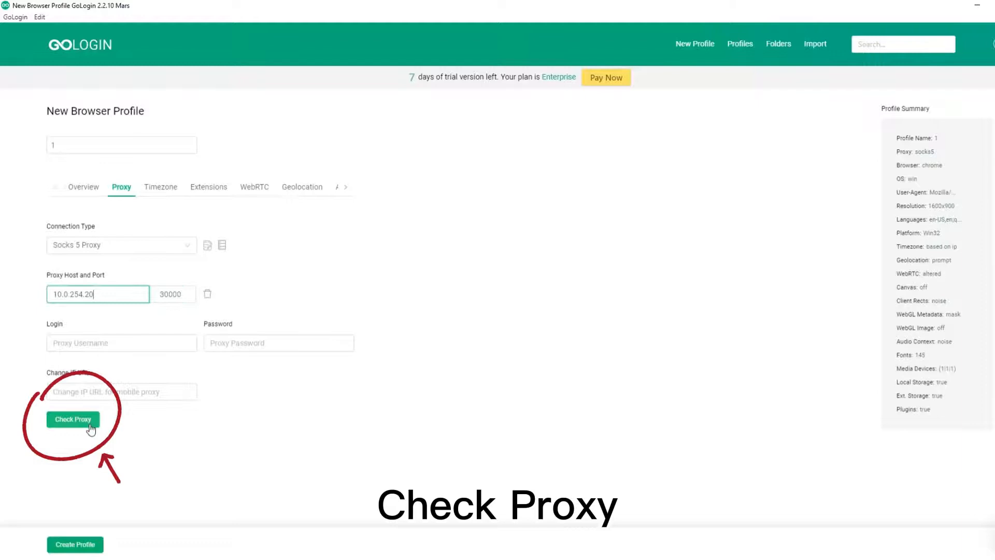
pyautogui.click(73, 419)
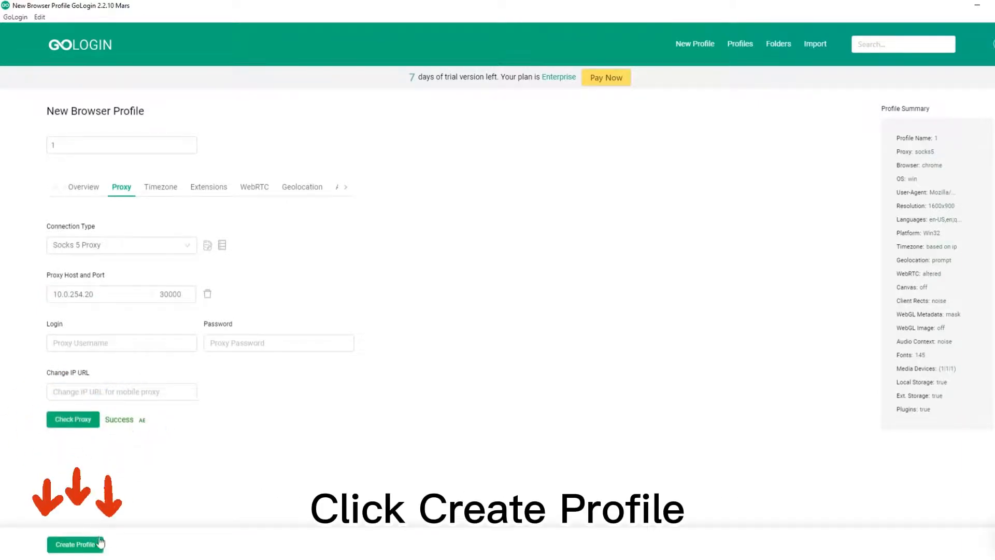
# Create profile '1' and run it from the Browser Profiles list
pyautogui.click(75, 545)
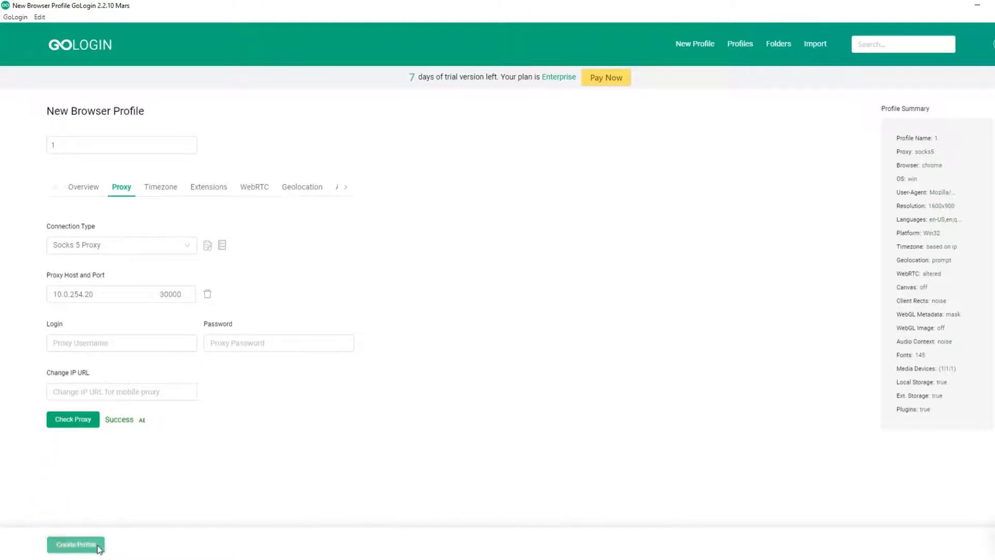
pyautogui.click(75, 548)
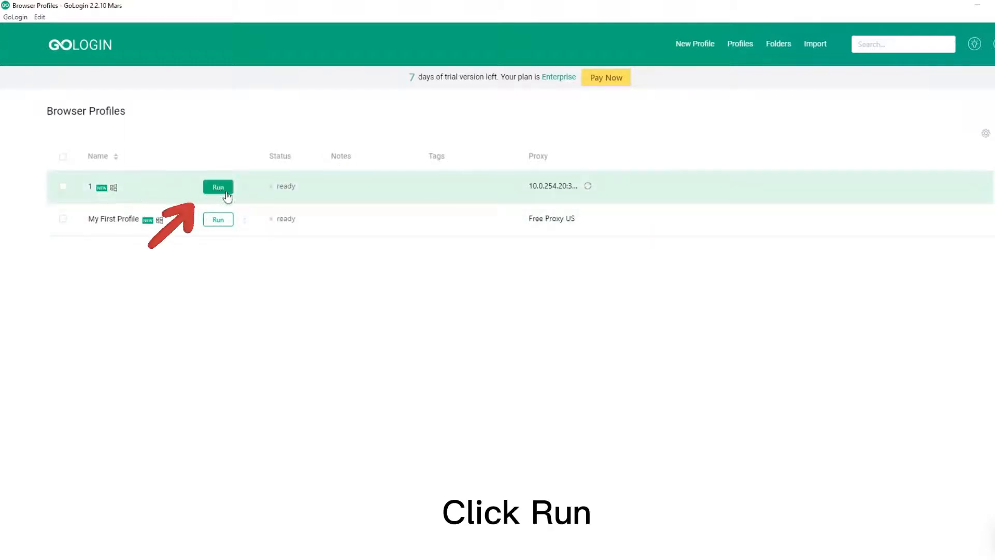
pyautogui.click(218, 187)
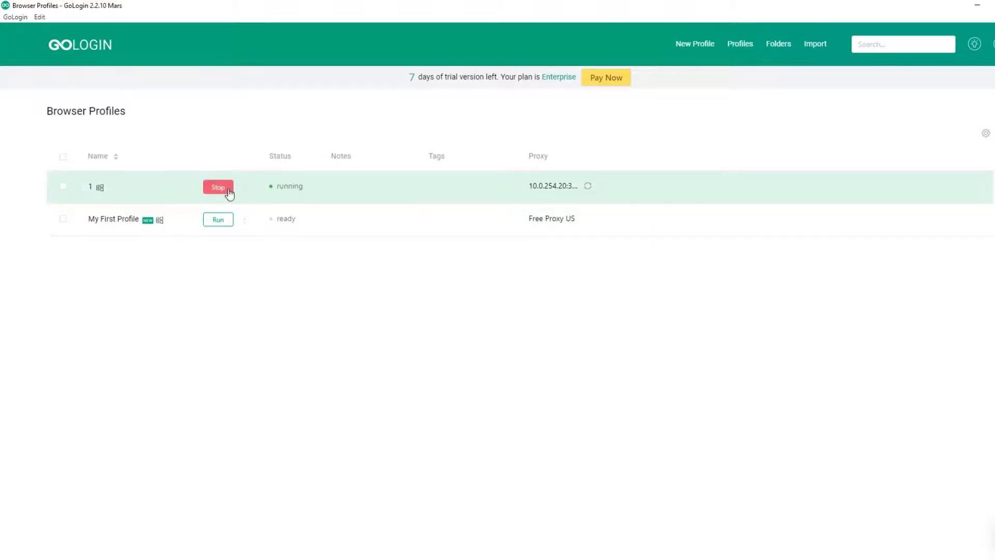
pyautogui.click(218, 186)
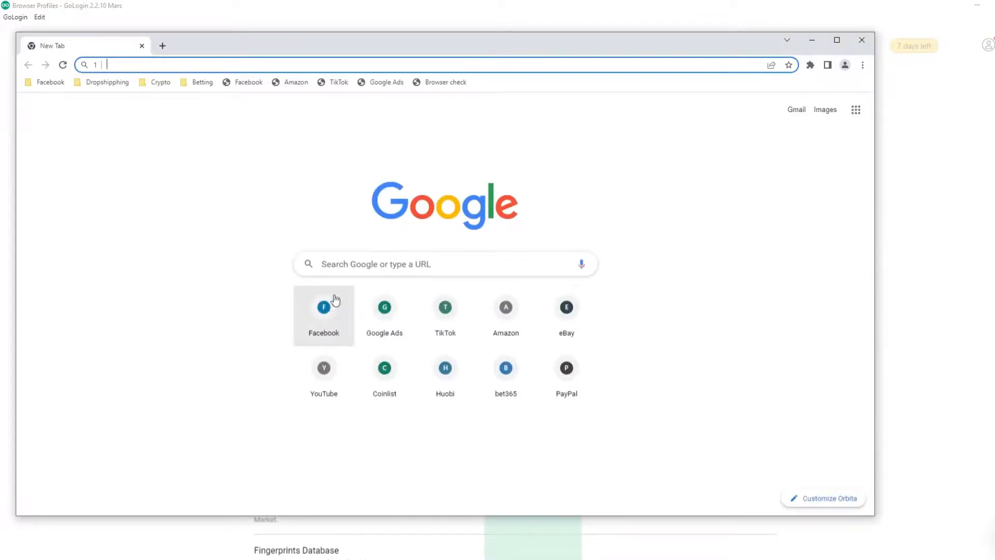
pyautogui.click(323, 306)
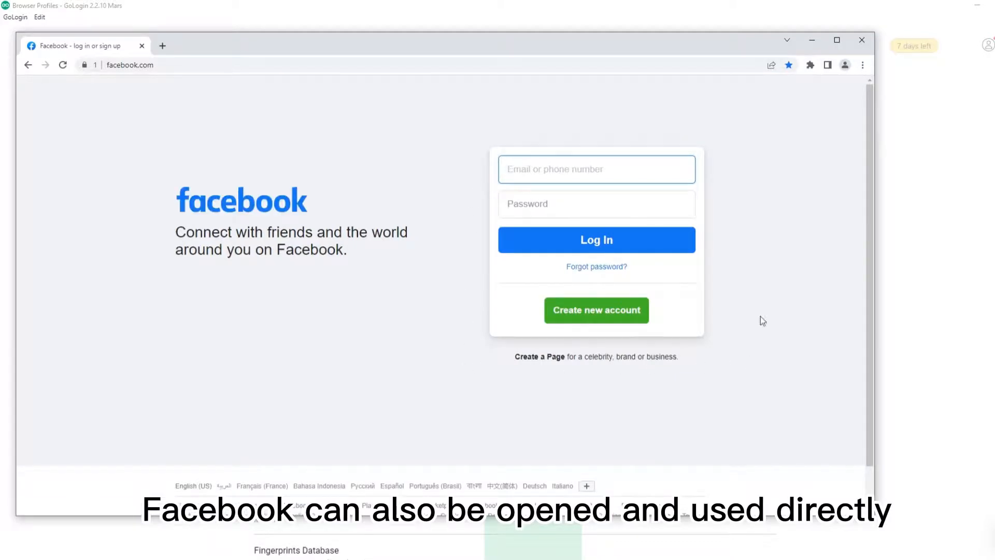
pyautogui.moveTo(647, 293)
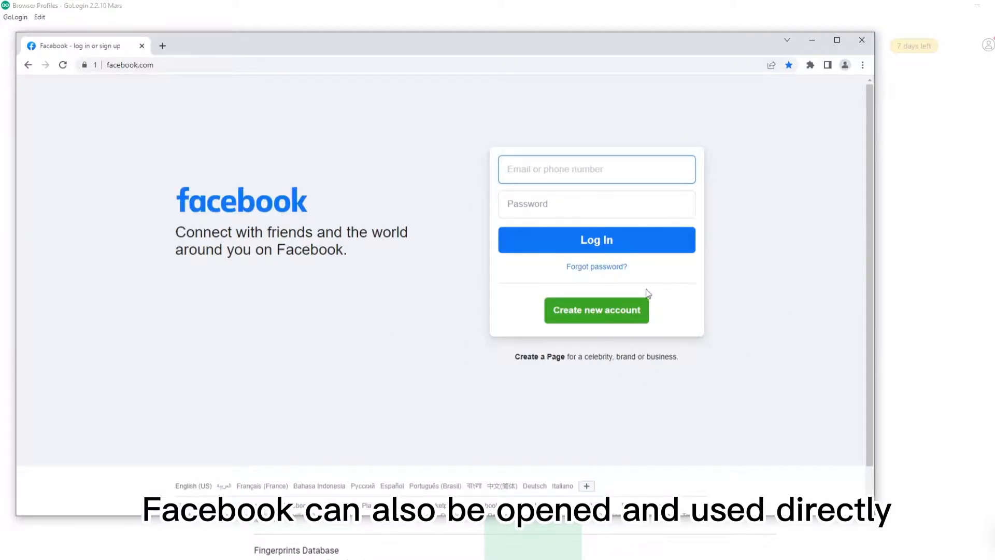
pyautogui.write('https://iplocation.com/')
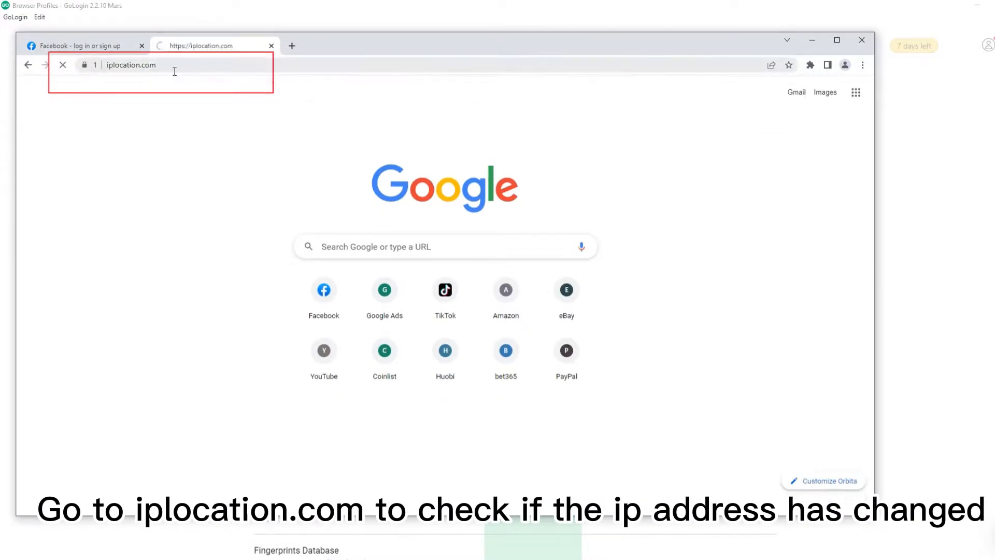
pyautogui.press('enter')
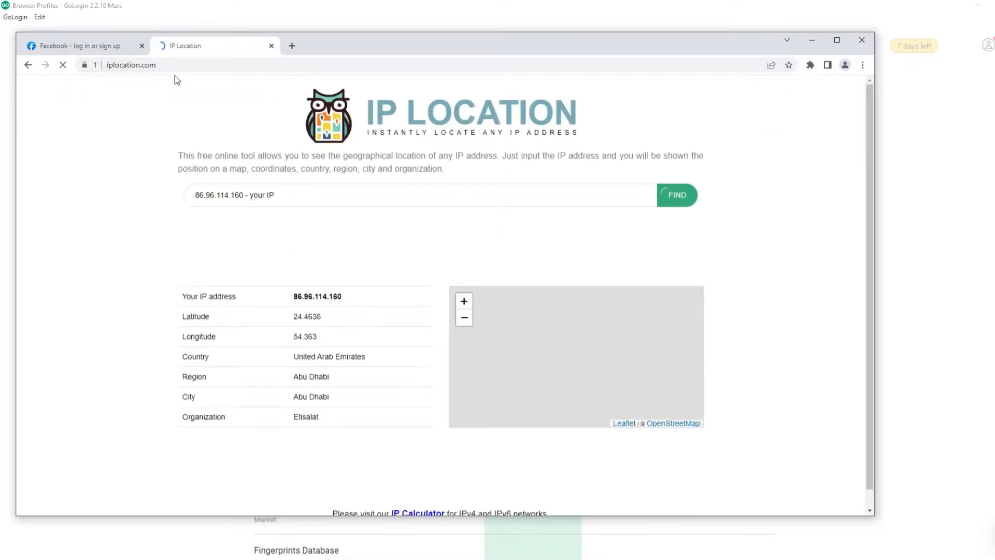